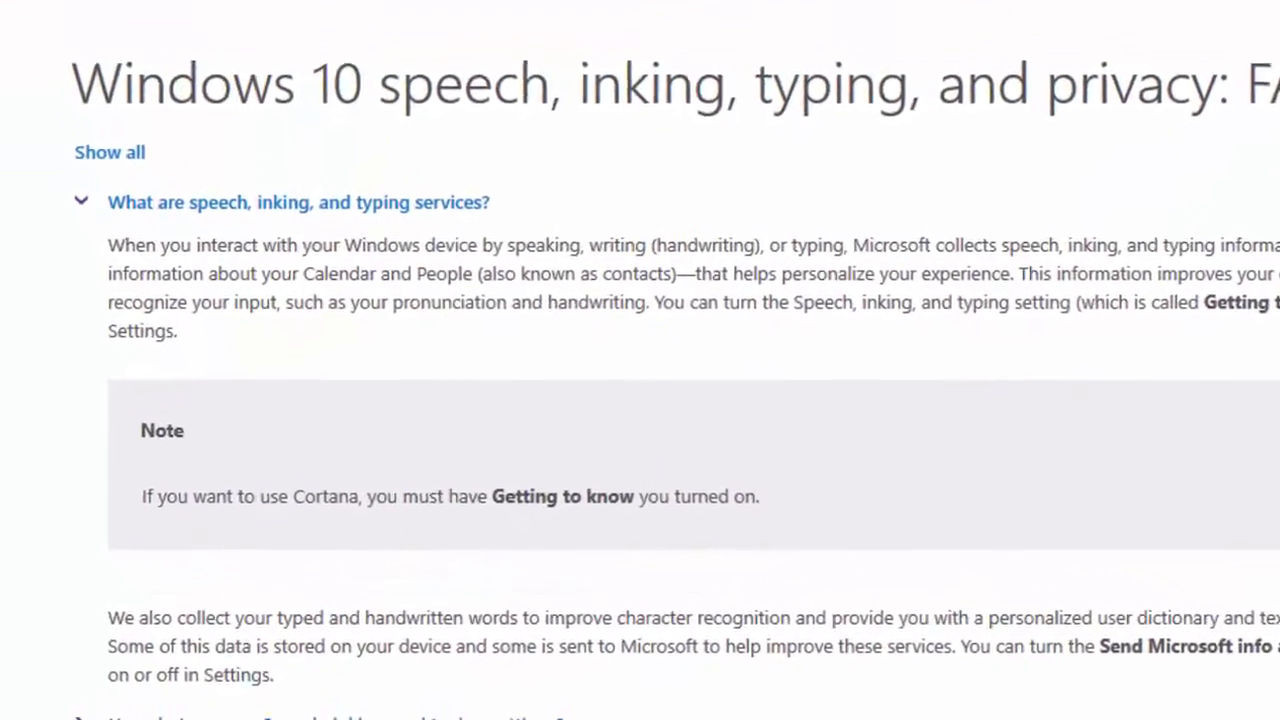
# Scroll through Microsoft's Windows 10 speech, inking, typing and privacy FAQ in Firefox.
pyautogui.scroll(-3)
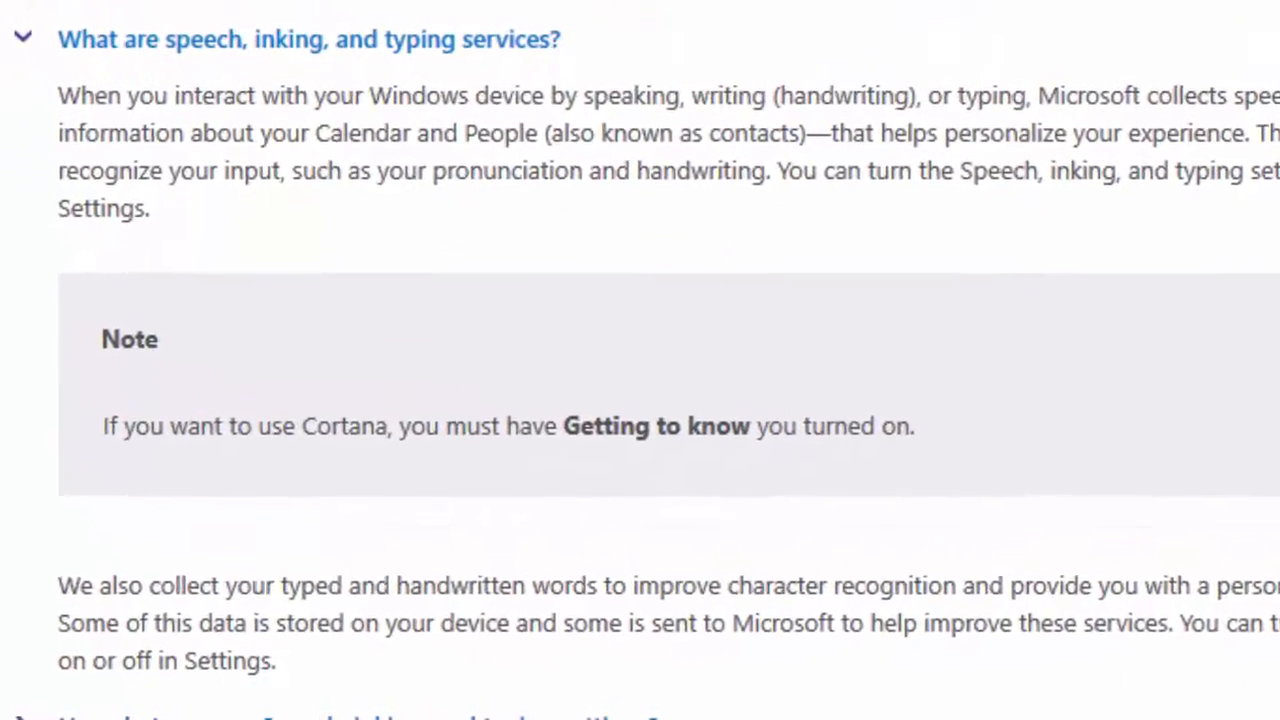
pyautogui.scroll(-3)
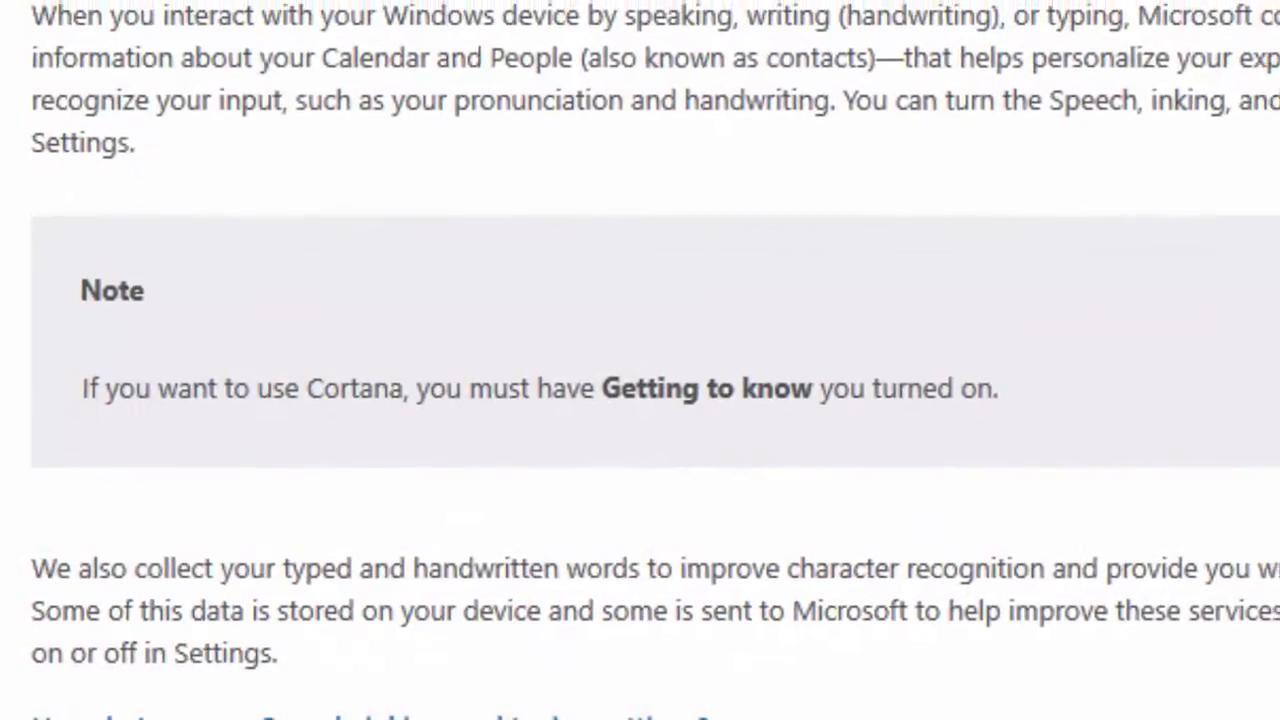
pyautogui.scroll(3)
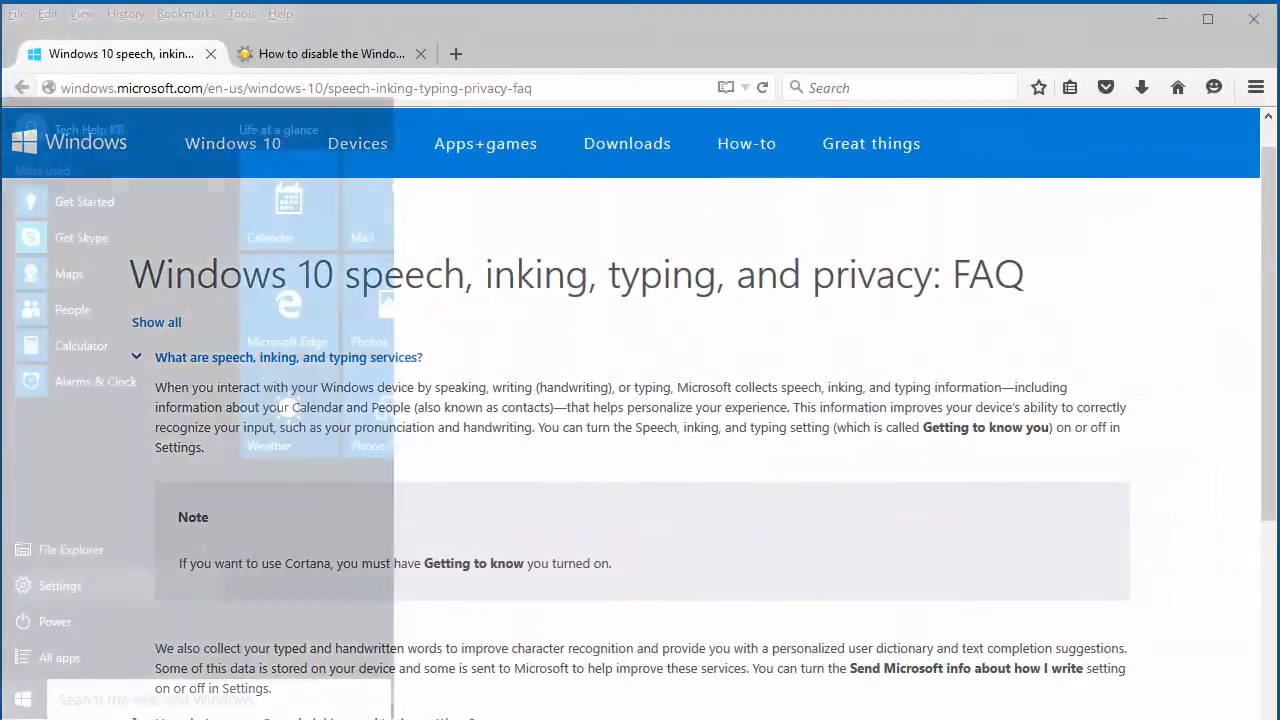
# Launch the Windows Settings app from the Start menu and scroll its page.
pyautogui.click(22, 698)
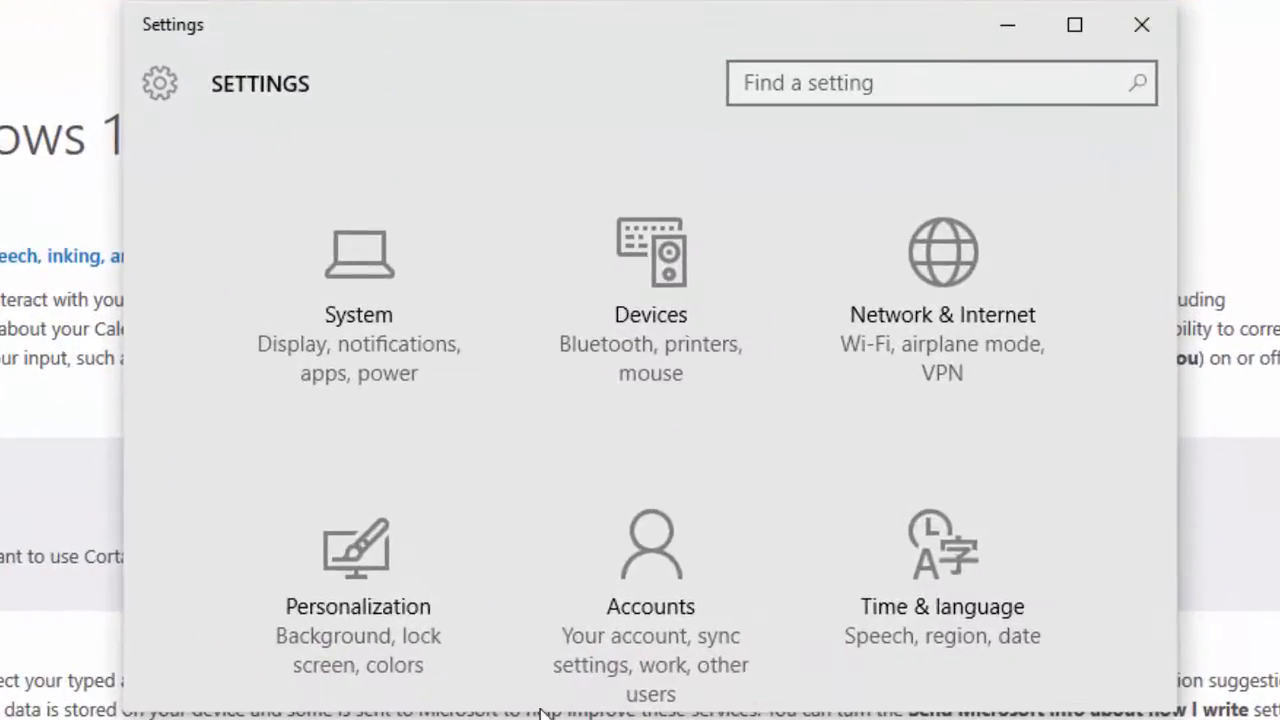
pyautogui.scroll(-3)
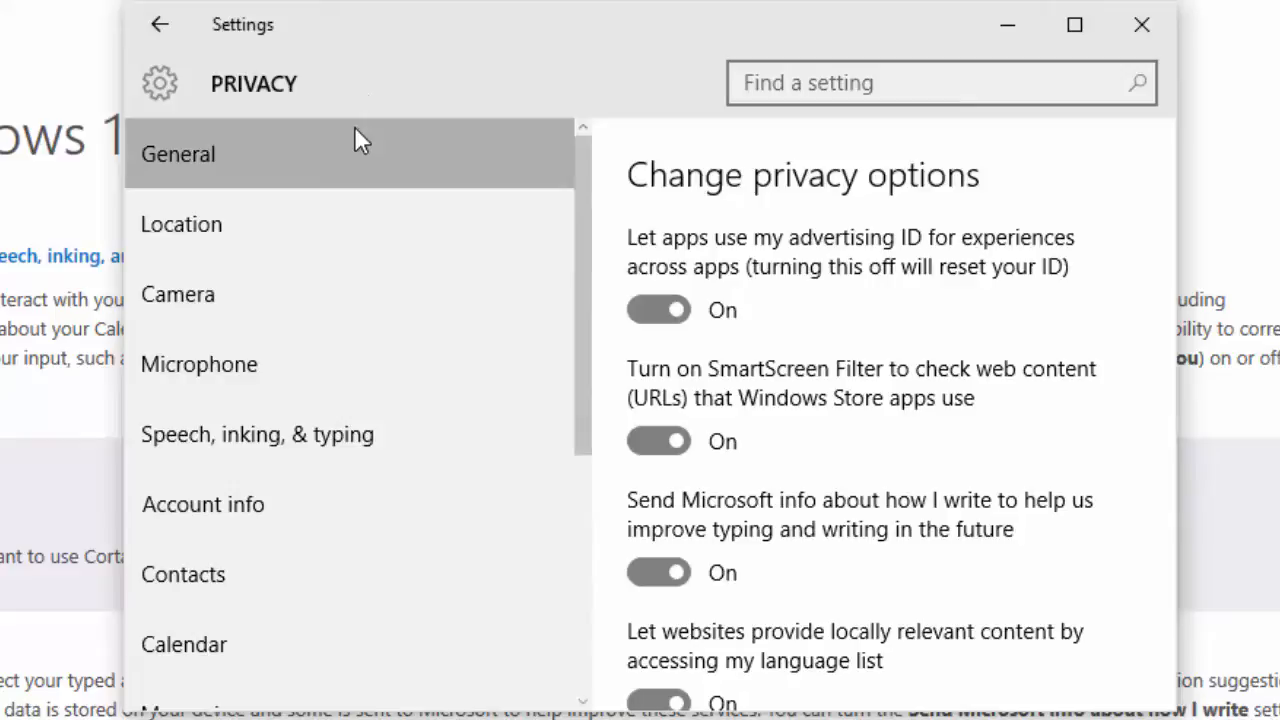
pyautogui.moveTo(372, 160)
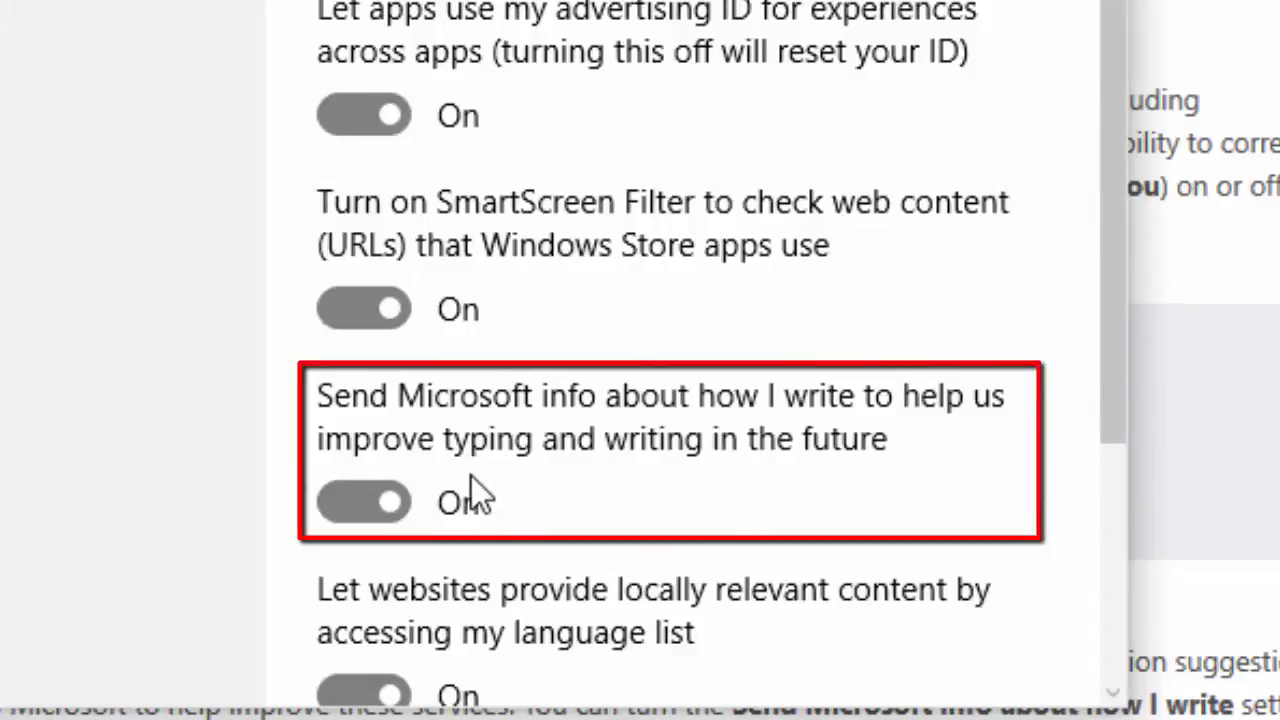
# Switch 'Send Microsoft info about how I write' off, then go to Speech, inking & typing.
pyautogui.click(363, 502)
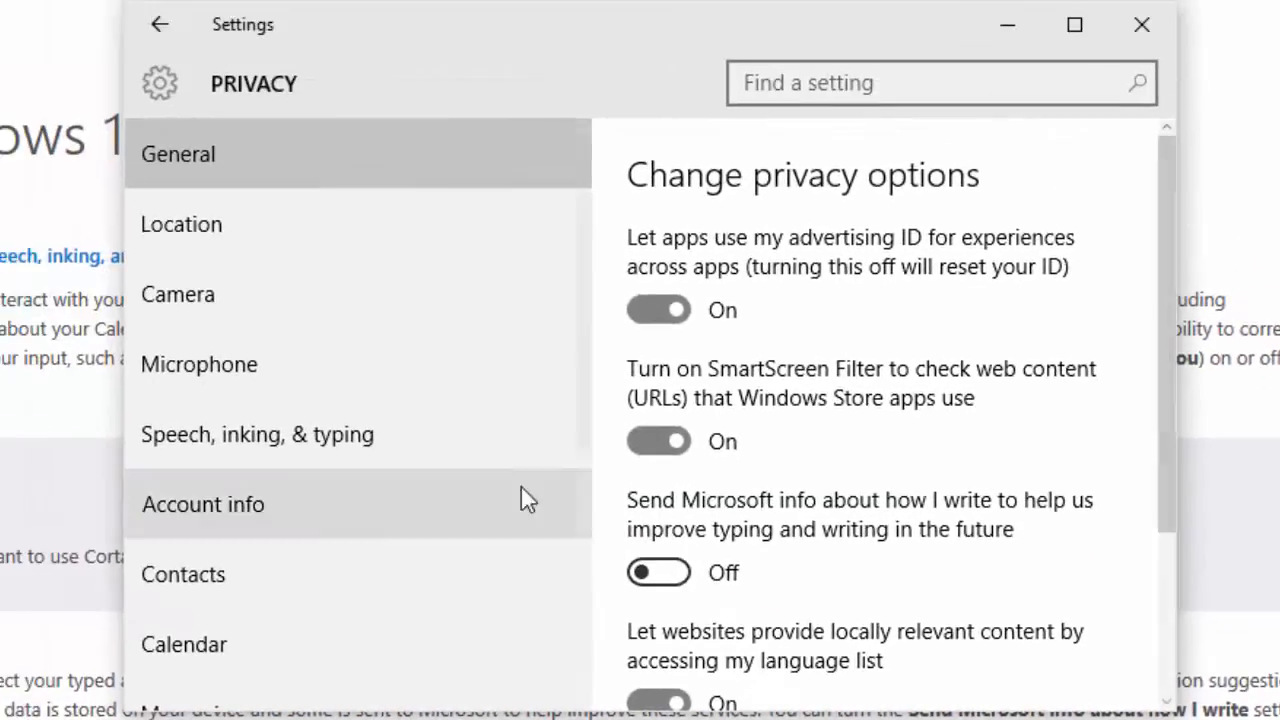
pyautogui.click(256, 434)
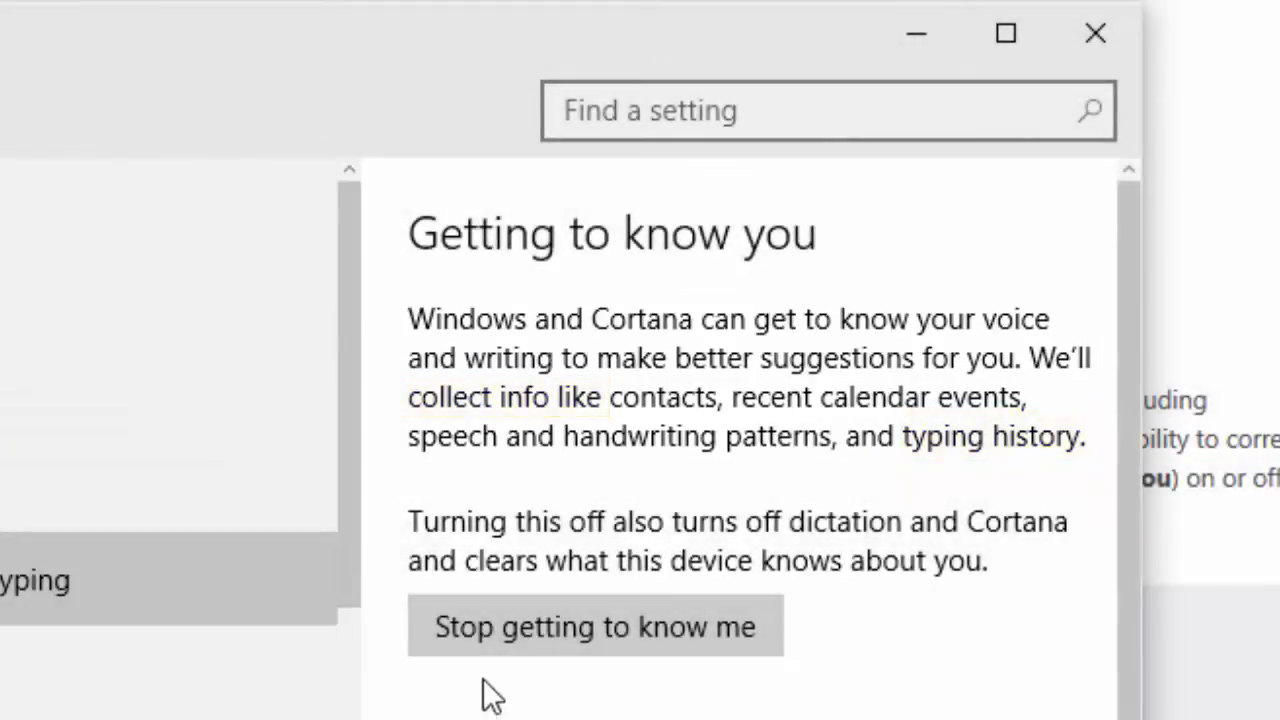
pyautogui.moveTo(570, 650)
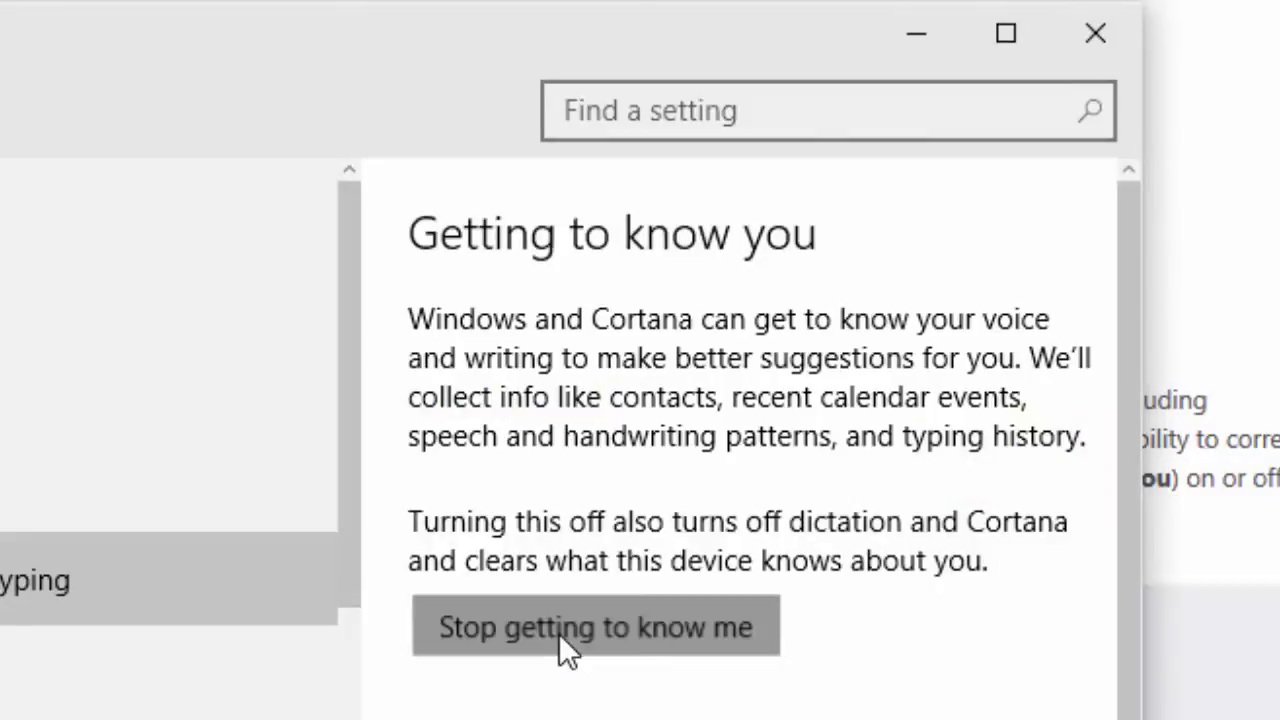
# Choose 'Stop getting to know me' and confirm with Turn off.
pyautogui.click(595, 626)
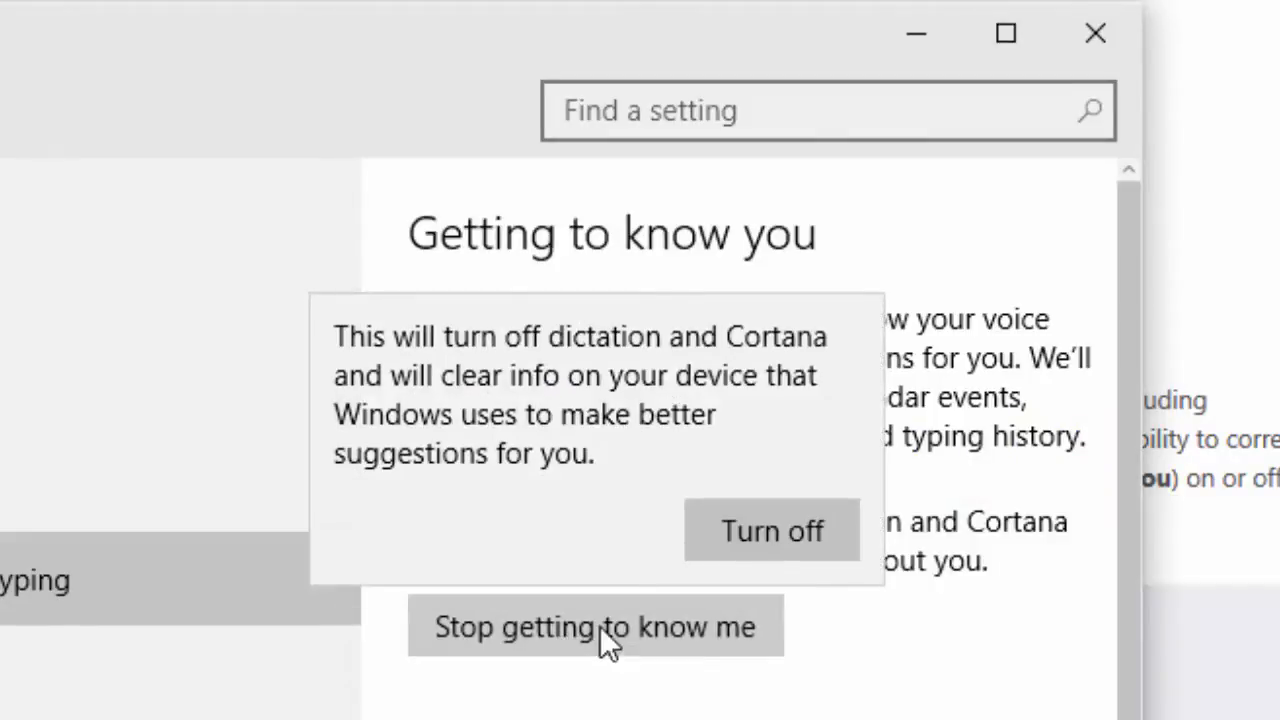
pyautogui.click(771, 530)
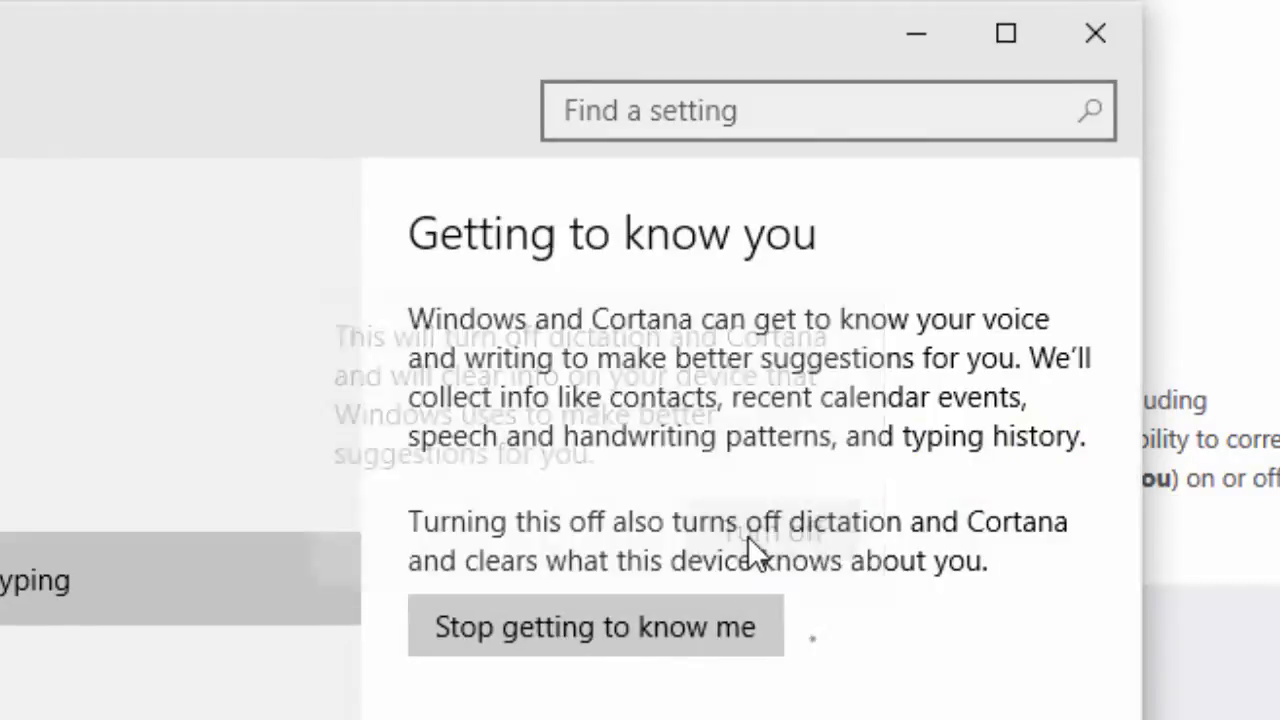